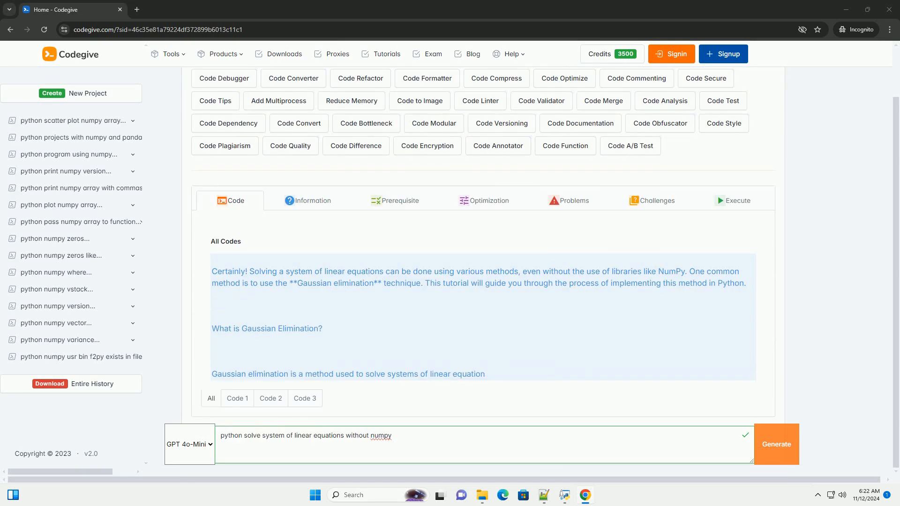
scroll("down", 3)
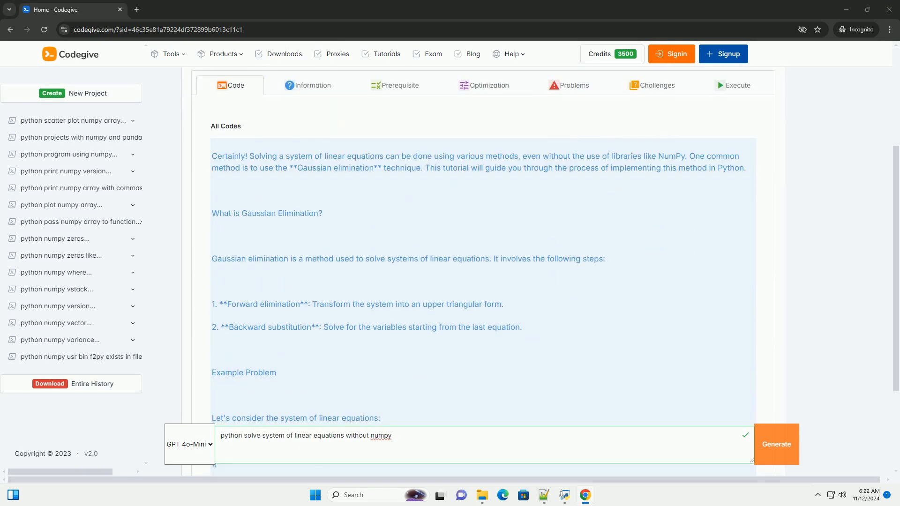
scroll("down", 3)
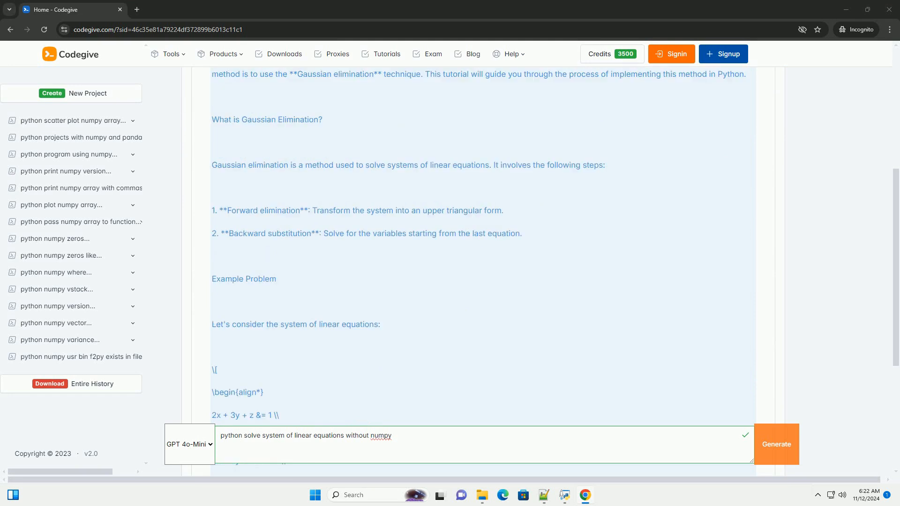
scroll("down", 3)
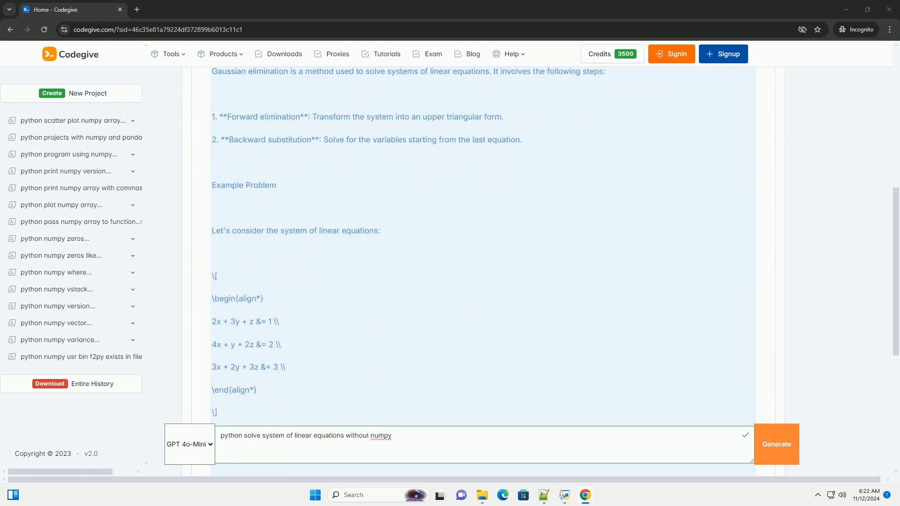
scroll("down", 3)
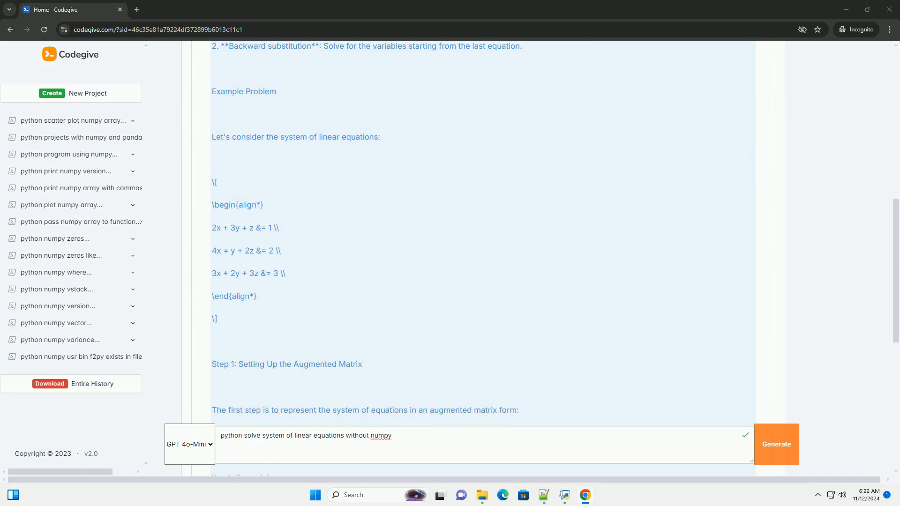
scroll("down", 3)
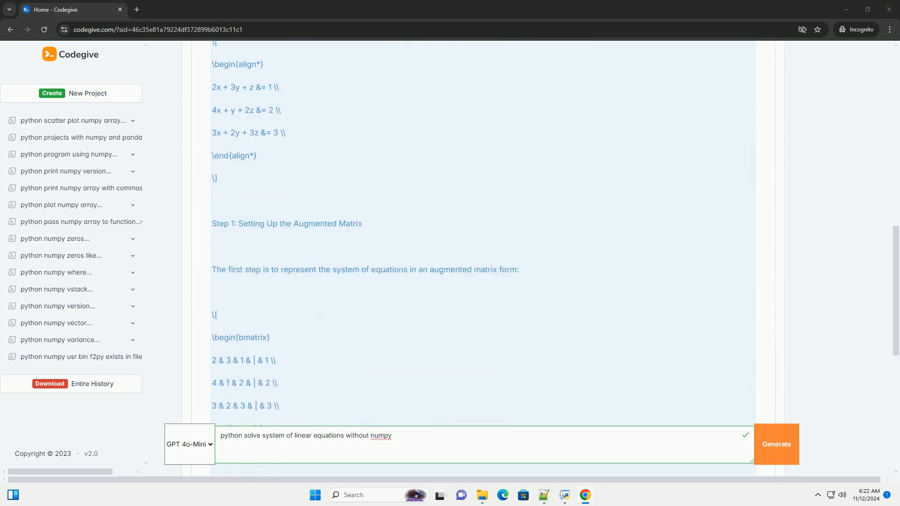
scroll("down", 3)
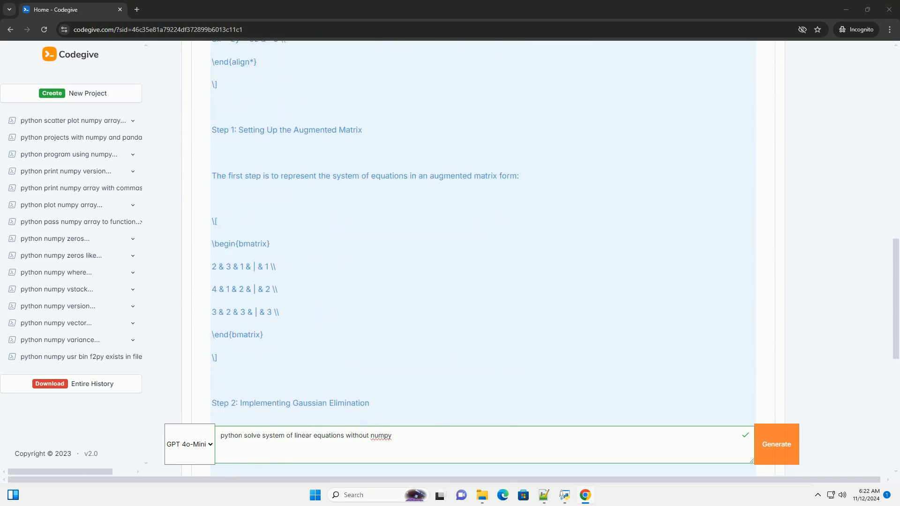
scroll("down", 3)
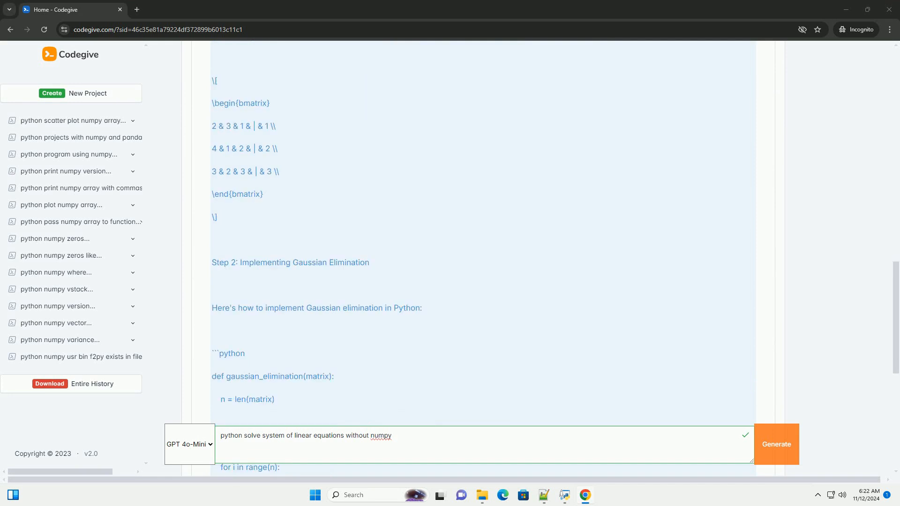
scroll("down", 3)
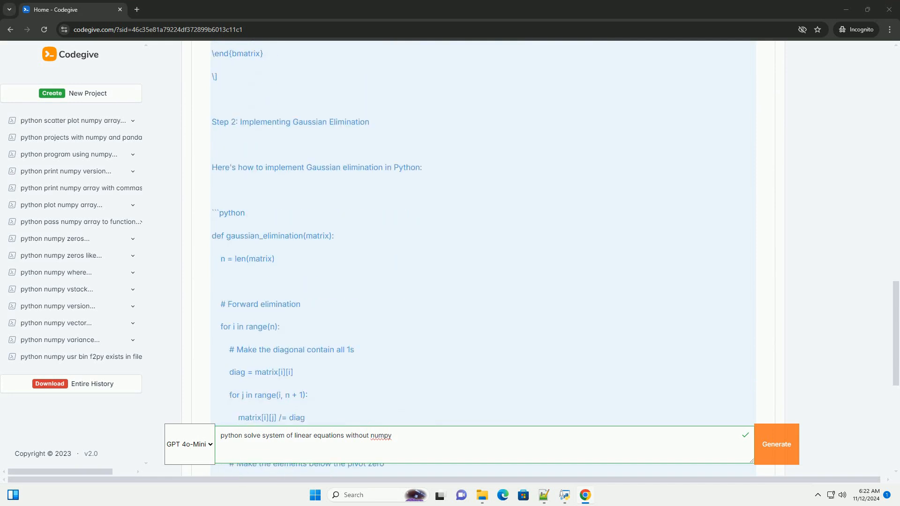
scroll("down", 3)
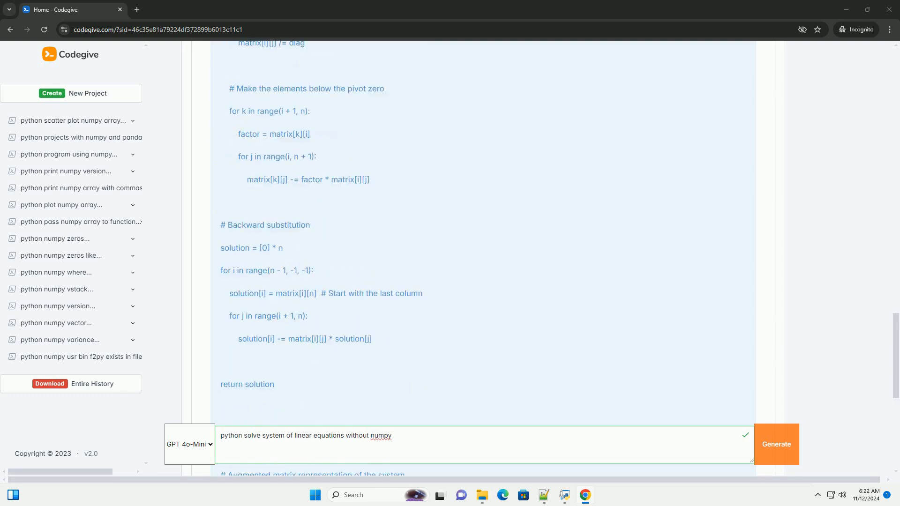
scroll("down", 3)
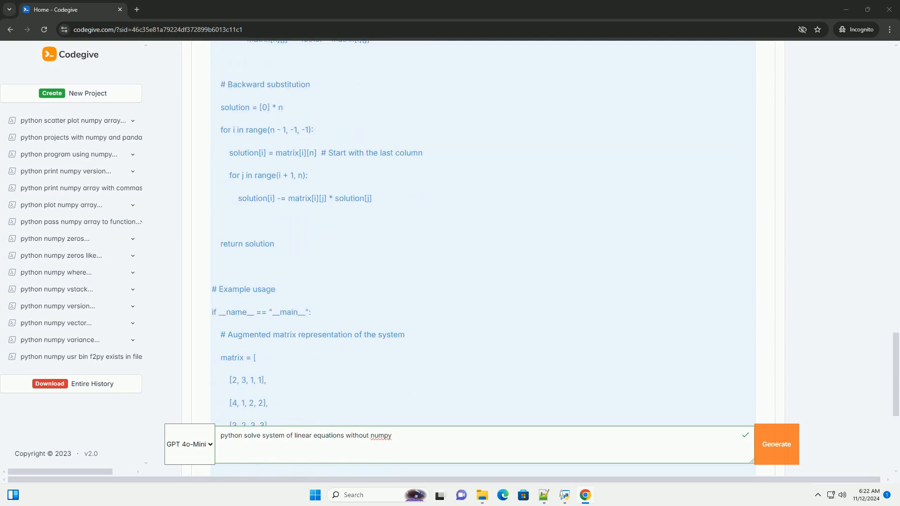
scroll("down", 3)
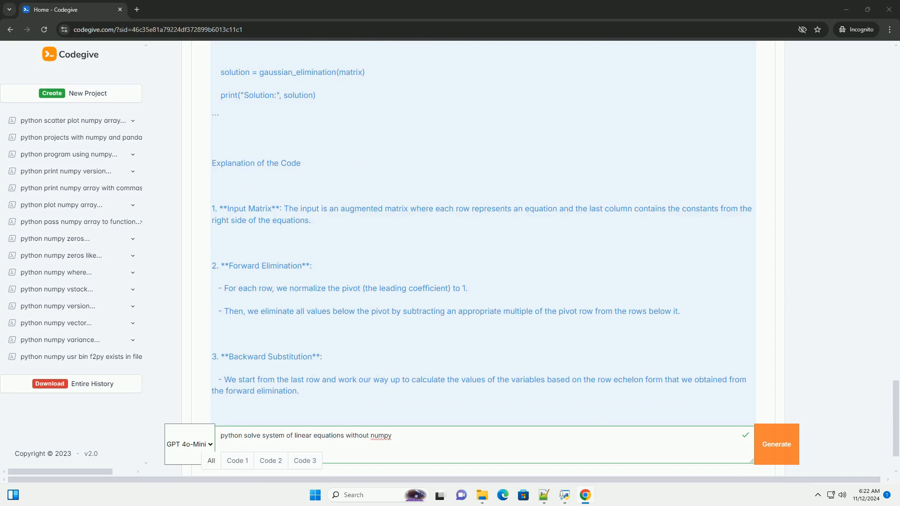
scroll("down", 3)
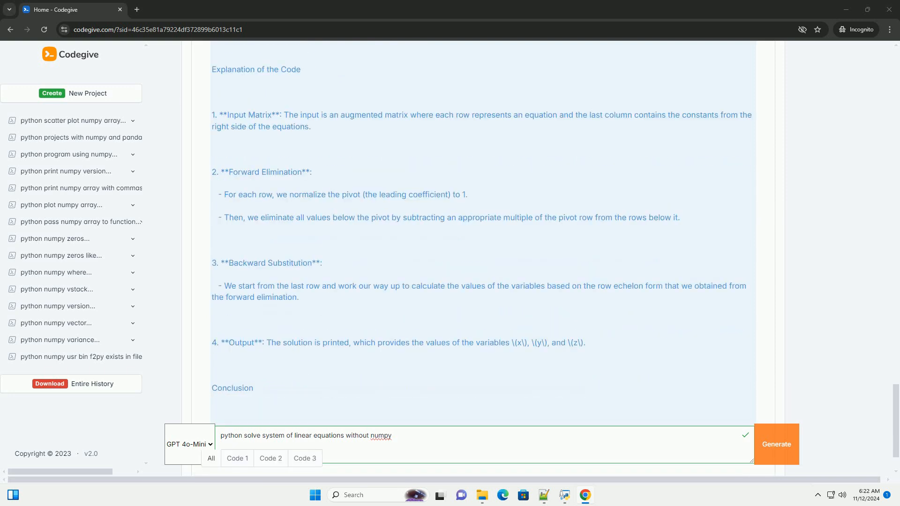
scroll("down", 3)
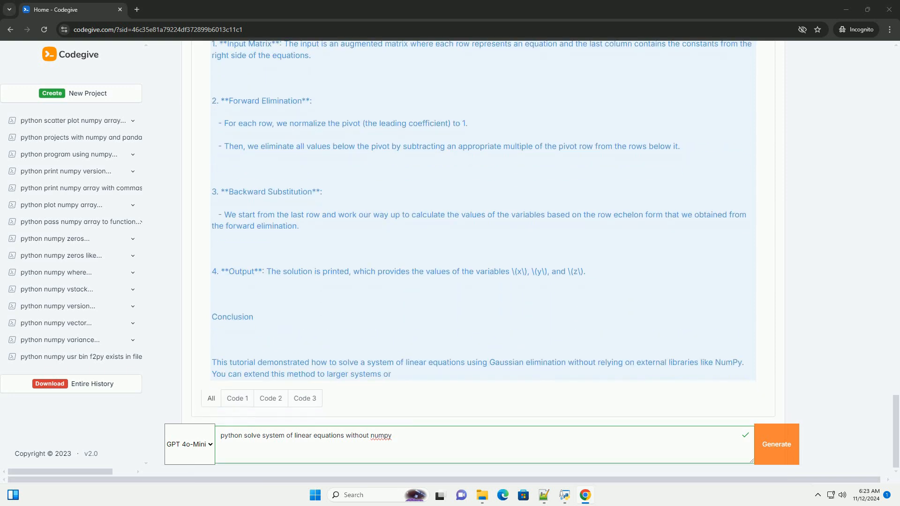